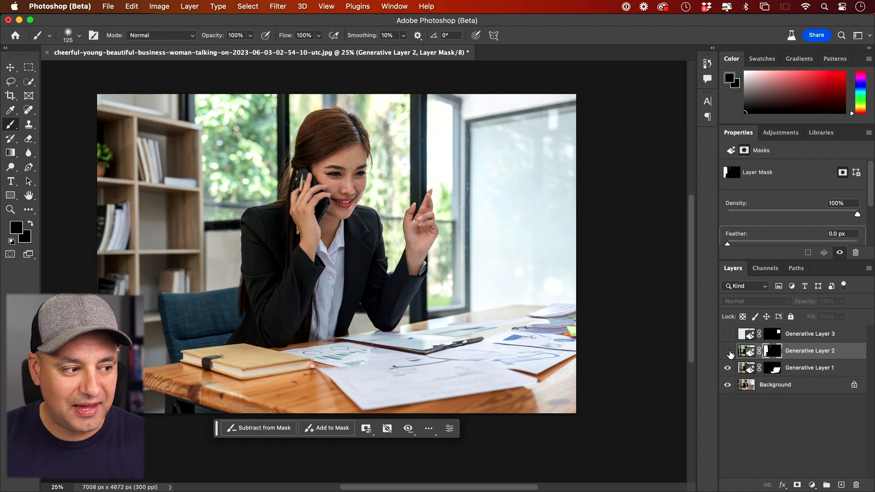
Step: Turn on Generative Layers 2 and 3 to reveal the window view and calendar
left_click(728, 350)
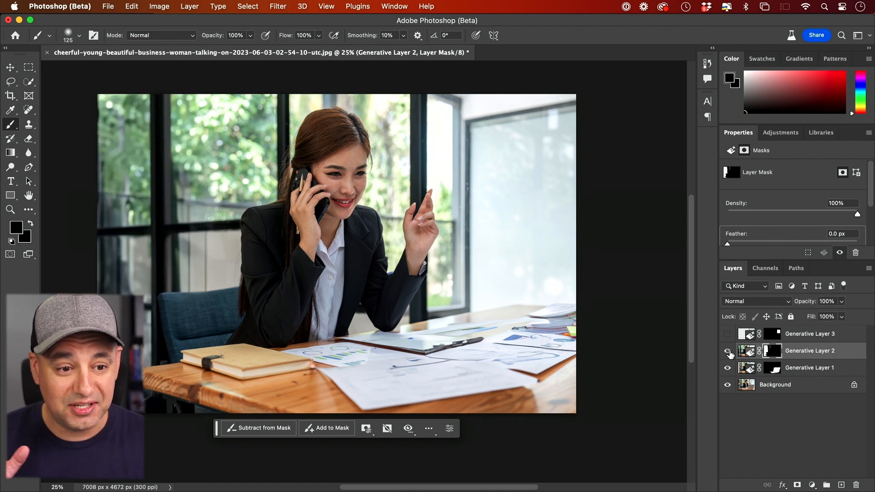
left_click(727, 333)
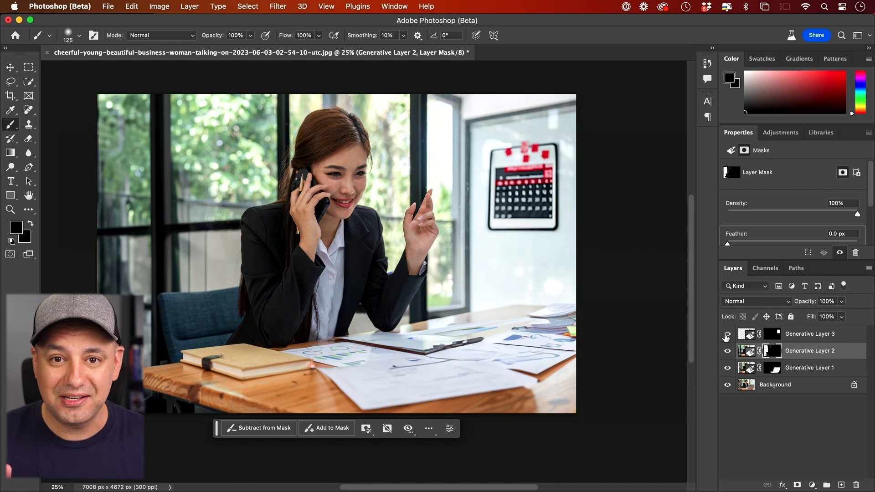
mouse_move(727, 334)
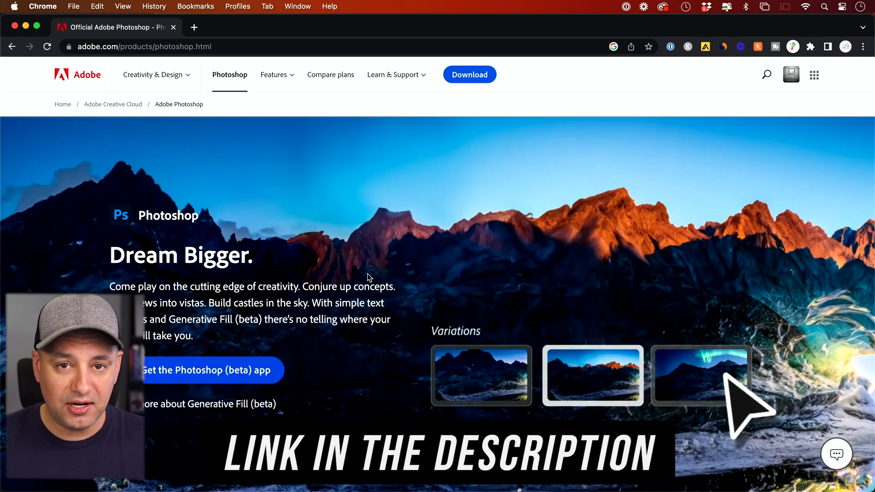
Step: Follow the Get the Photoshop (beta) app link on Adobe's Photoshop page
left_click(700, 375)
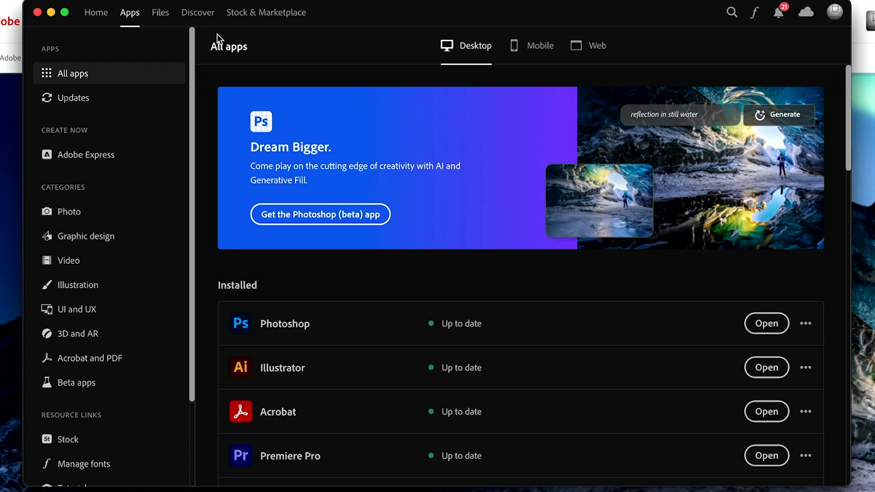
mouse_move(129, 12)
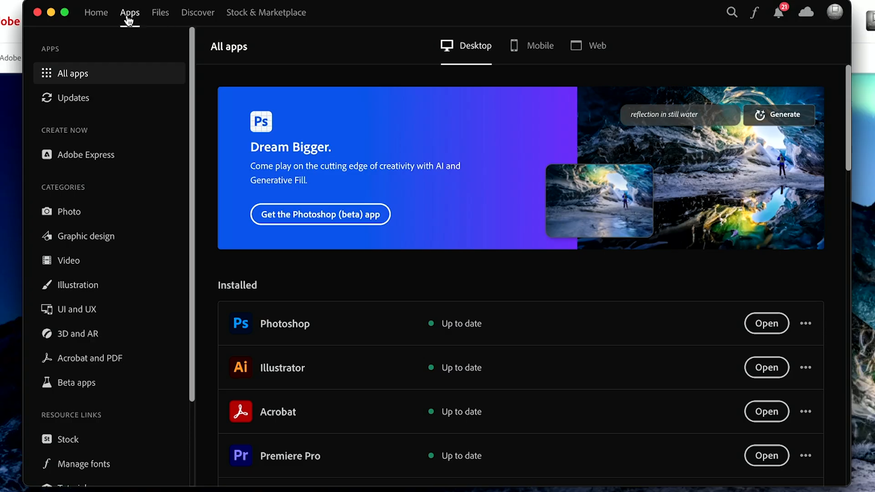
mouse_move(130, 22)
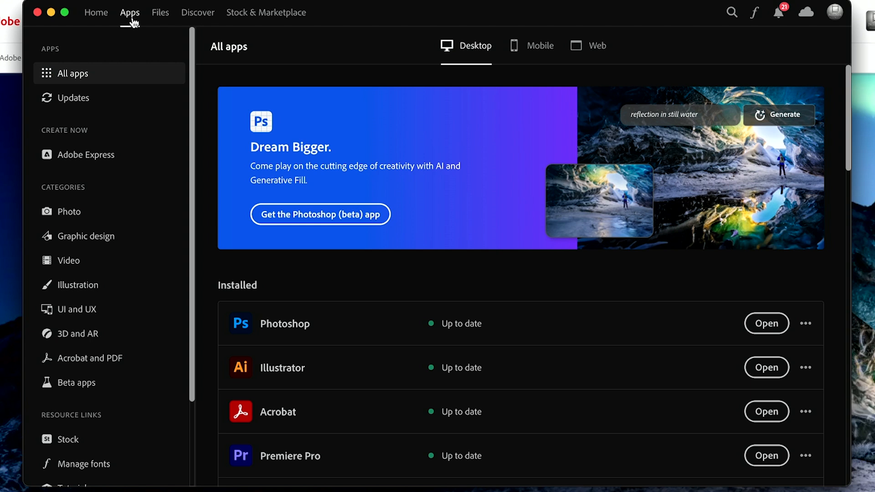
Step: Open Photoshop (Beta) from the Beta apps list in Creative Cloud
left_click(77, 382)
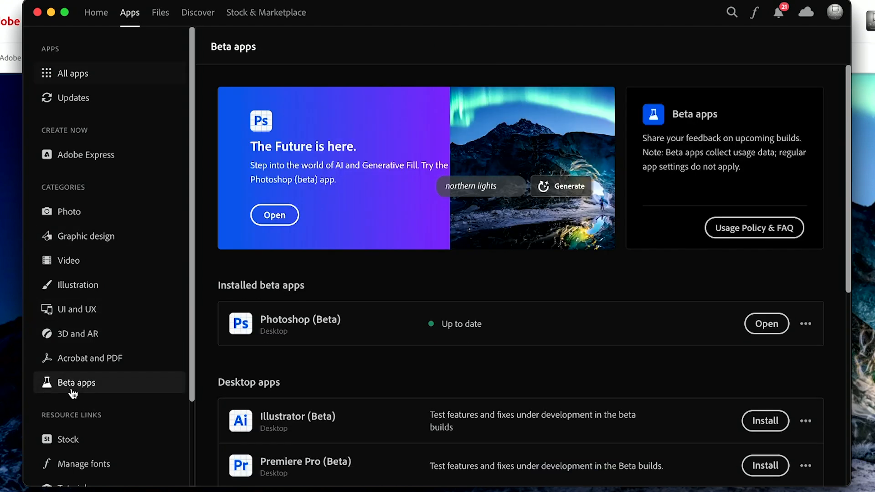
mouse_move(751, 337)
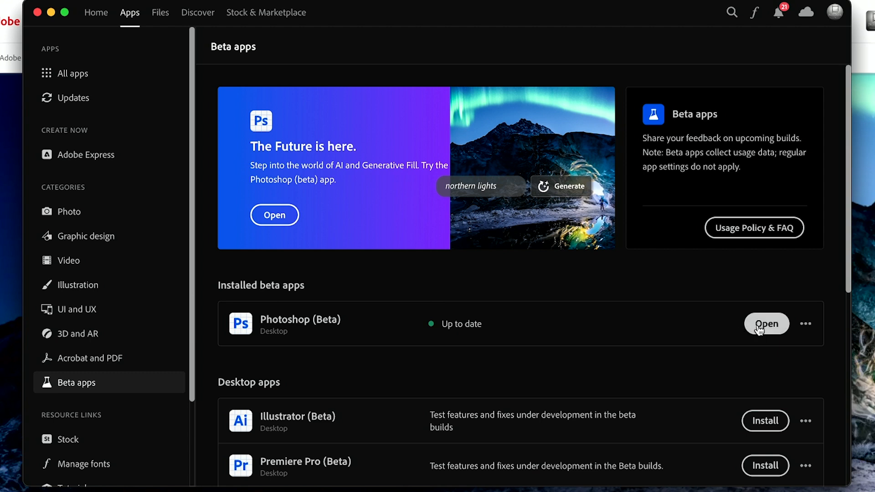
left_click(765, 324)
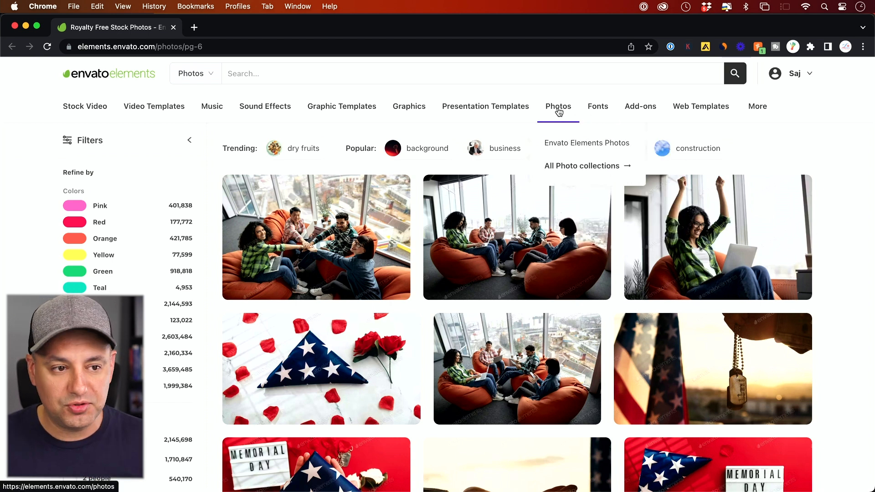
Step: Open the Photos category from Envato Elements' top navigation
left_click(85, 106)
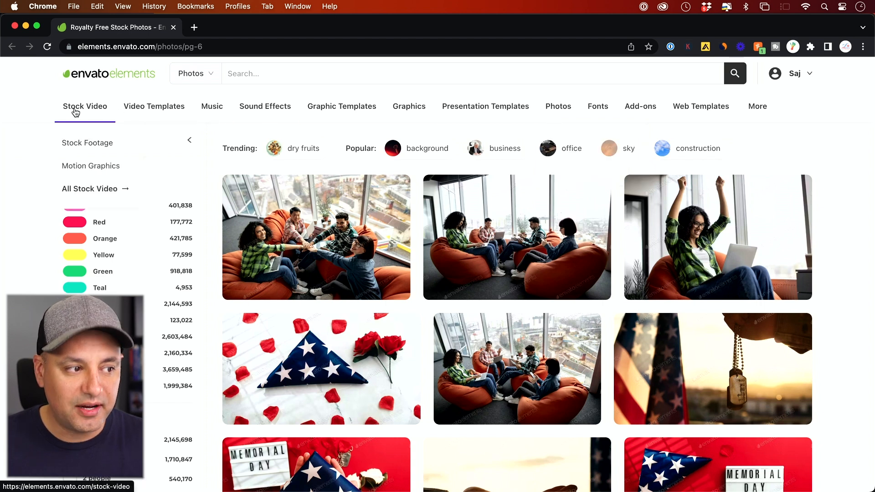
left_click(211, 106)
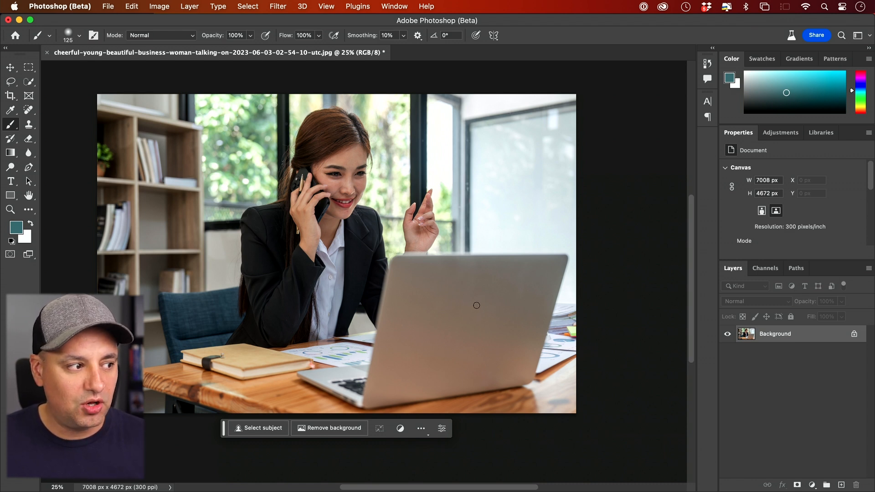
Step: Select the laptop on the desk with the Object Selection Tool
left_click(29, 81)
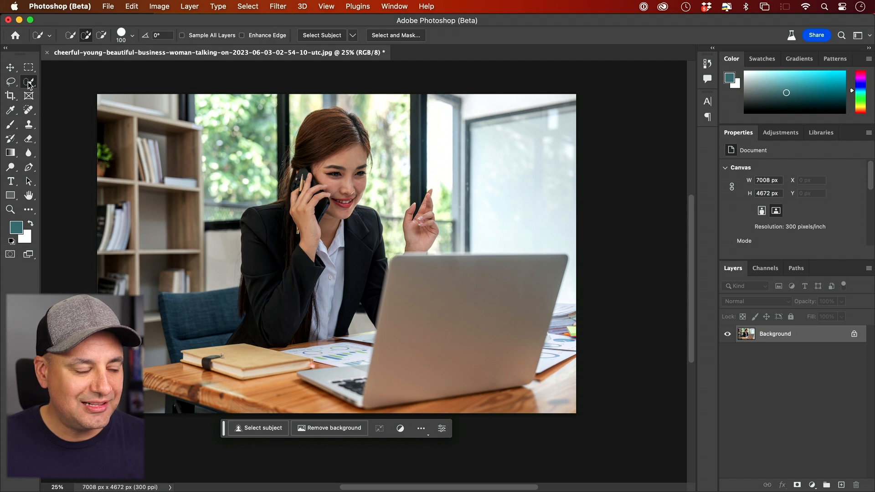
left_click(28, 82)
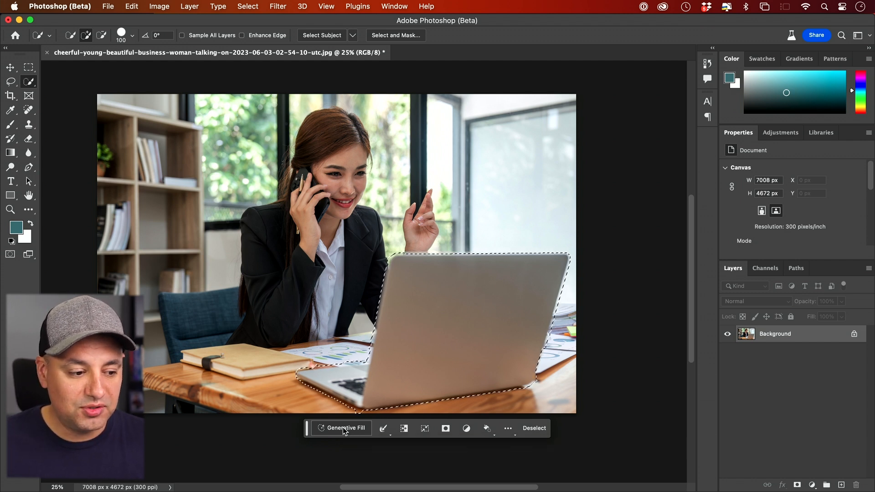
Step: Generative Fill the laptop area with the prompt 'remove' and show the new layer
left_click(342, 428)
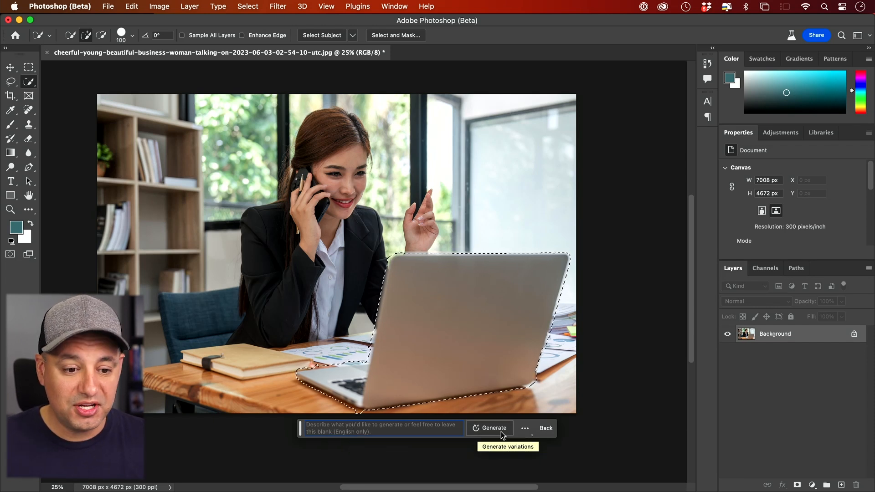
left_click(493, 428)
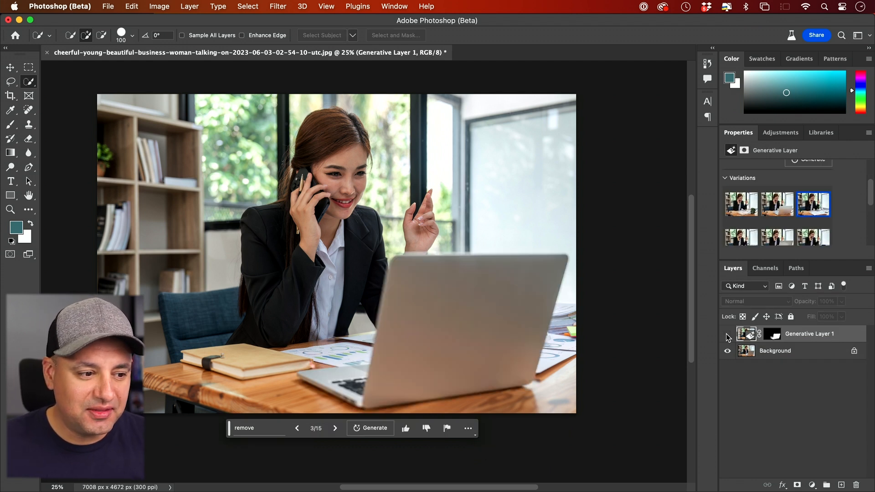
left_click(727, 333)
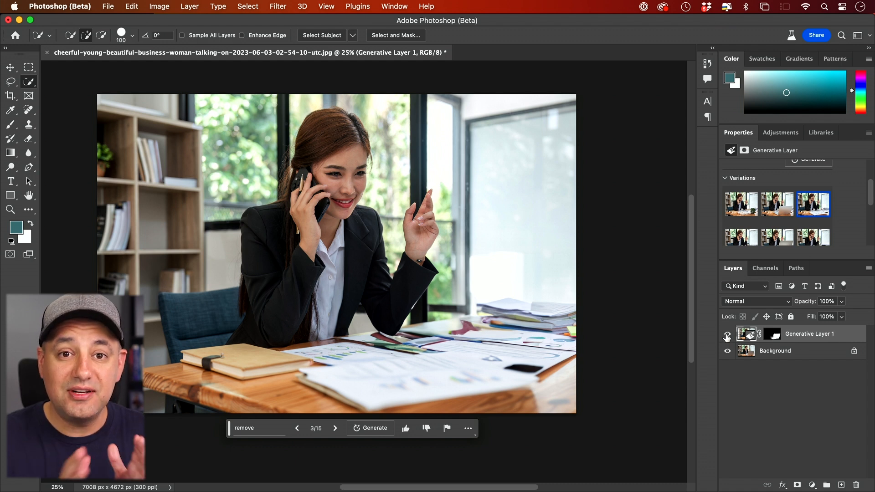
mouse_move(728, 333)
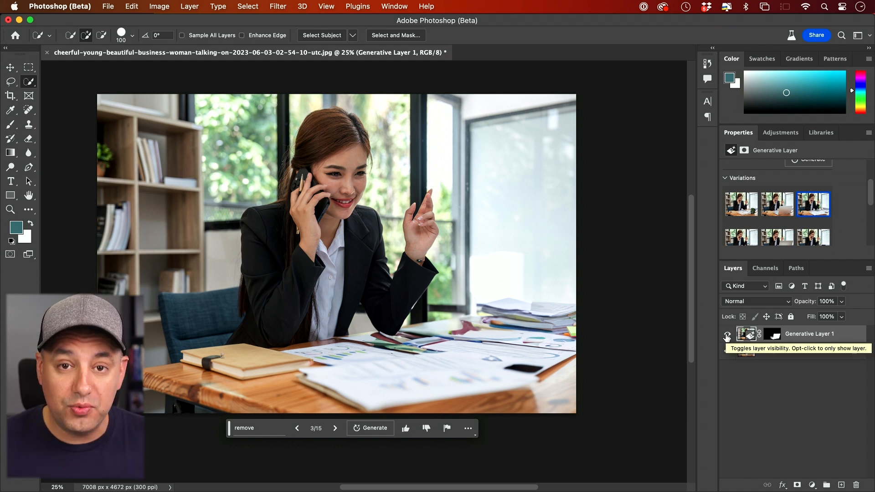
Step: Toggle Generative Layer 1 and compare its laptop-removal variations against the original
left_click(728, 338)
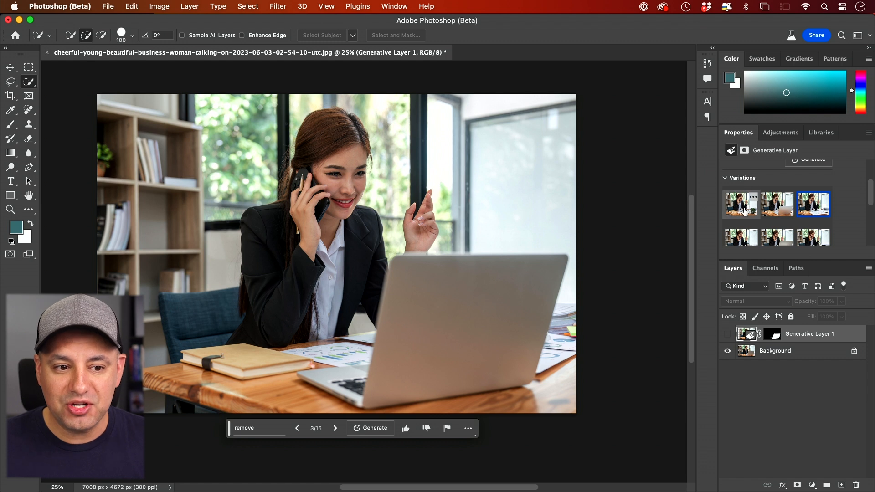
left_click(741, 204)
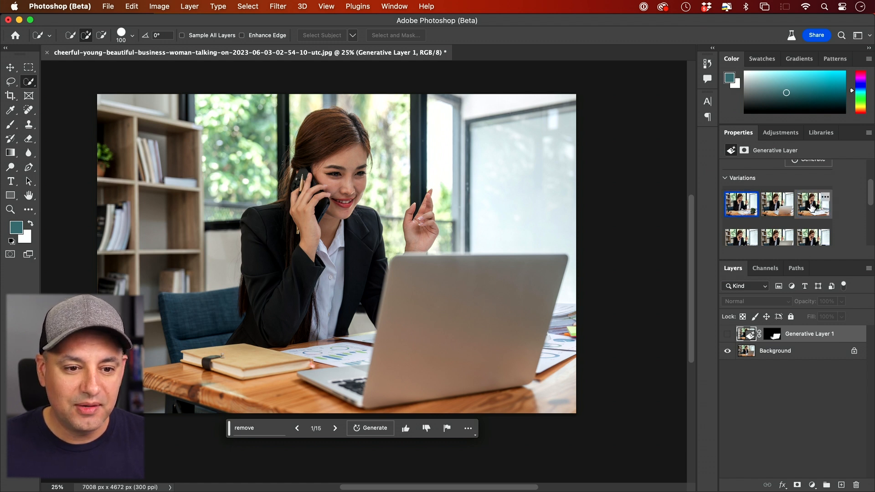
left_click(813, 204)
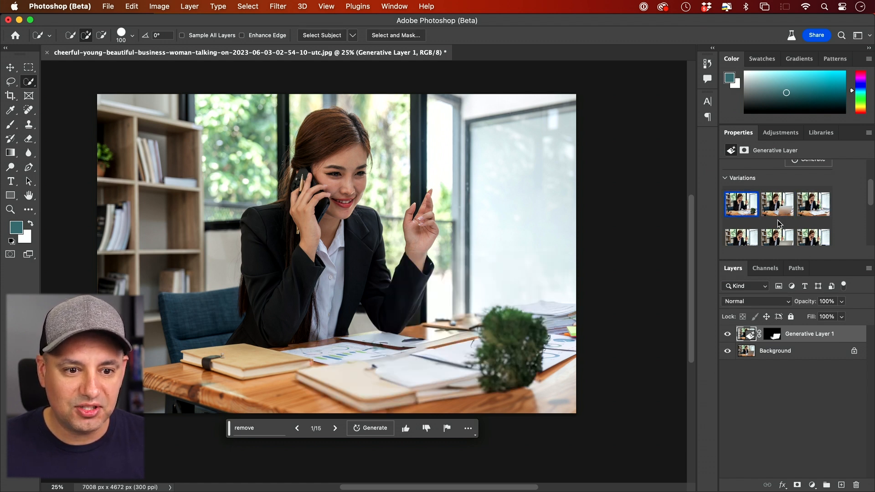
left_click(813, 204)
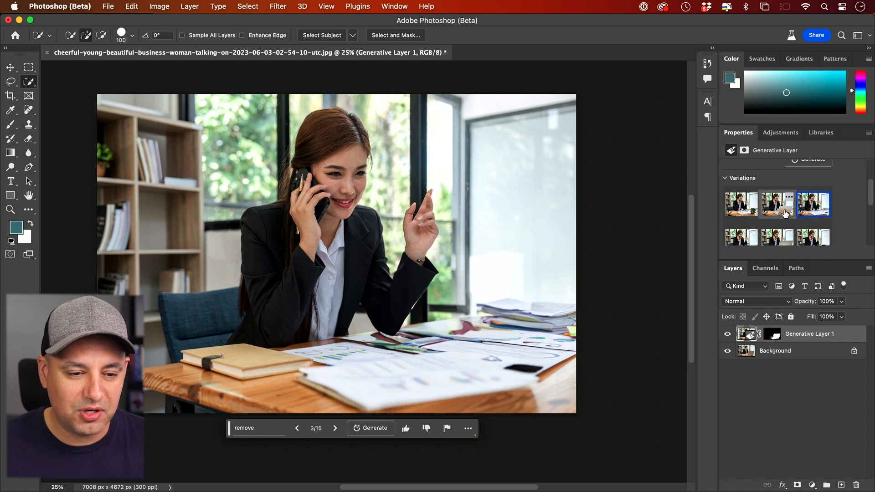
left_click(777, 204)
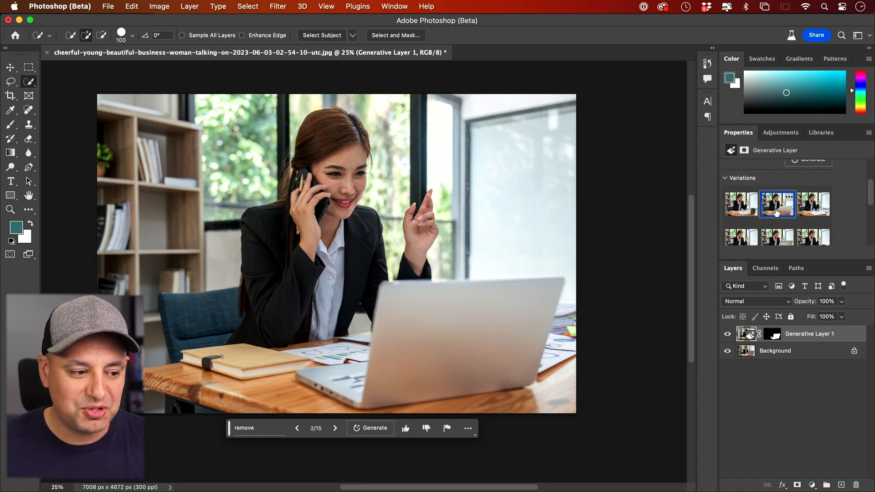
left_click(741, 203)
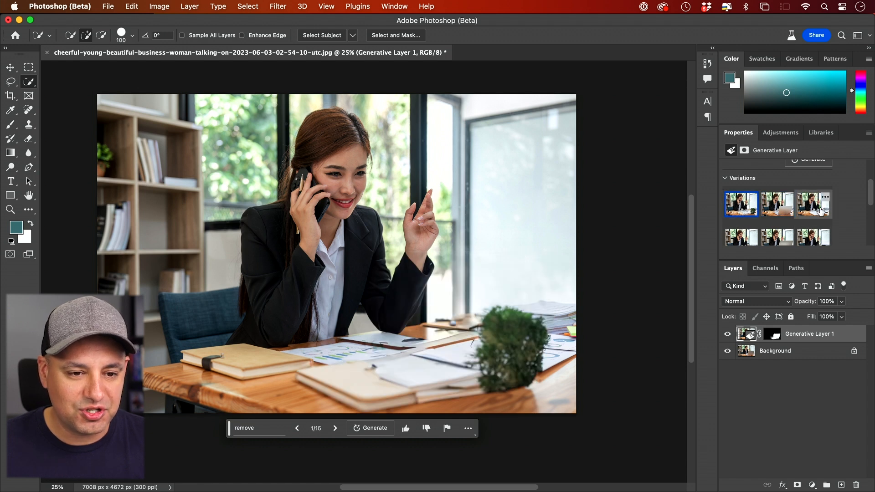
Step: Choose the stacked-papers variation, generate more variations, and switch to Add to Mask
left_click(814, 204)
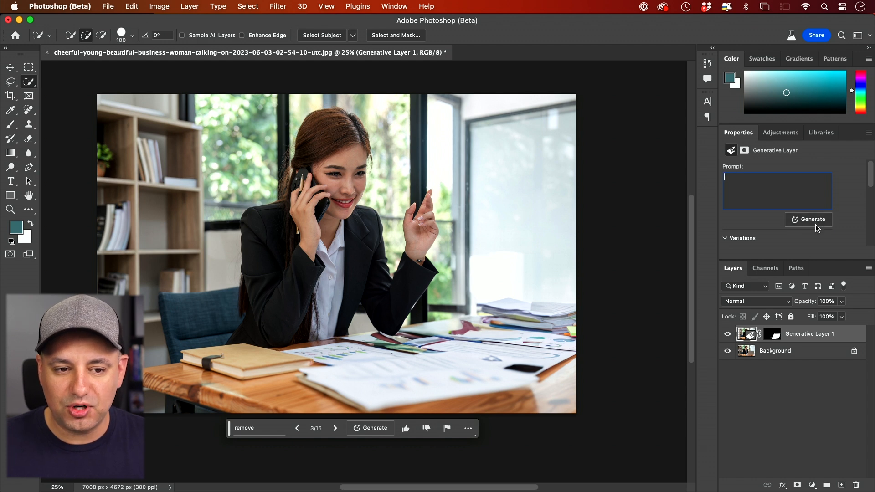
mouse_move(814, 219)
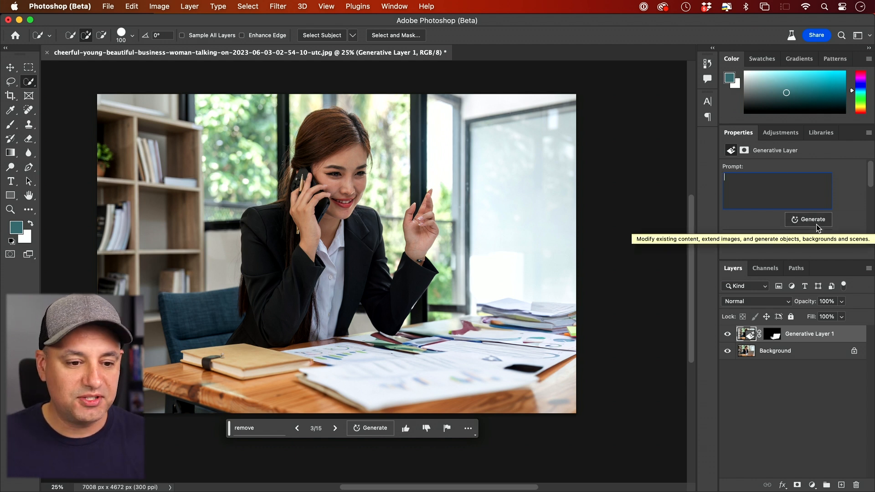
left_click(772, 334)
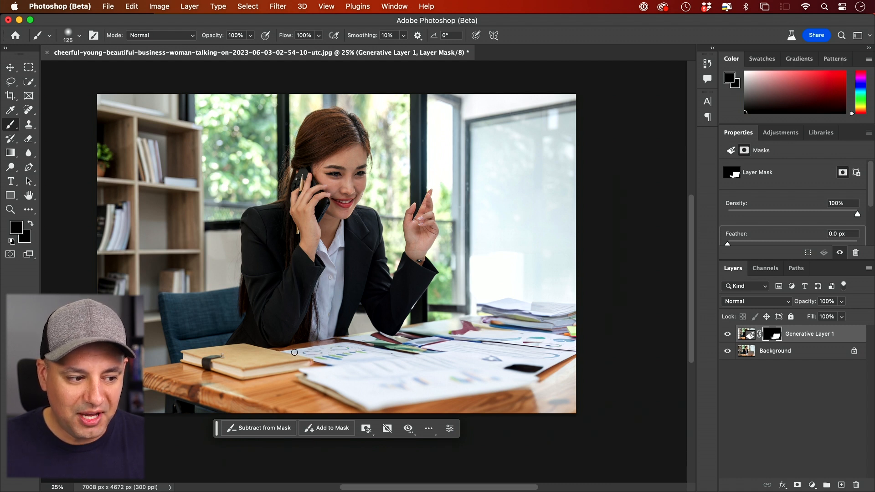
mouse_move(314, 356)
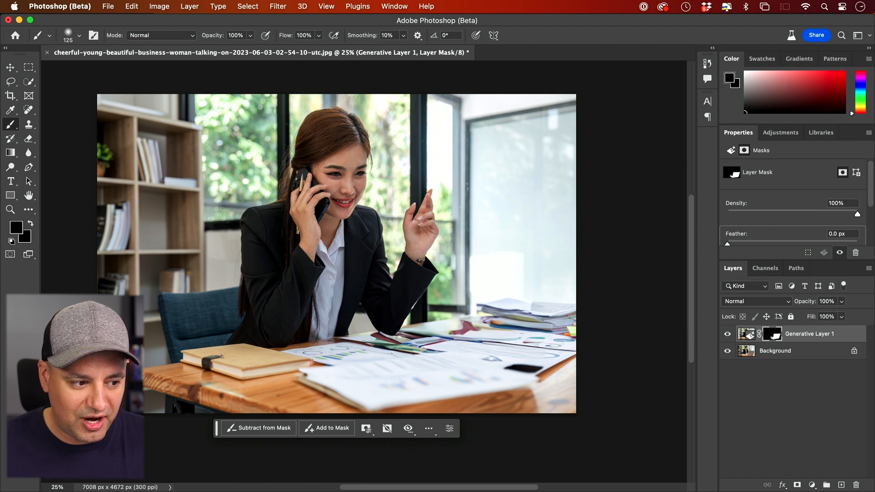
mouse_move(712, 335)
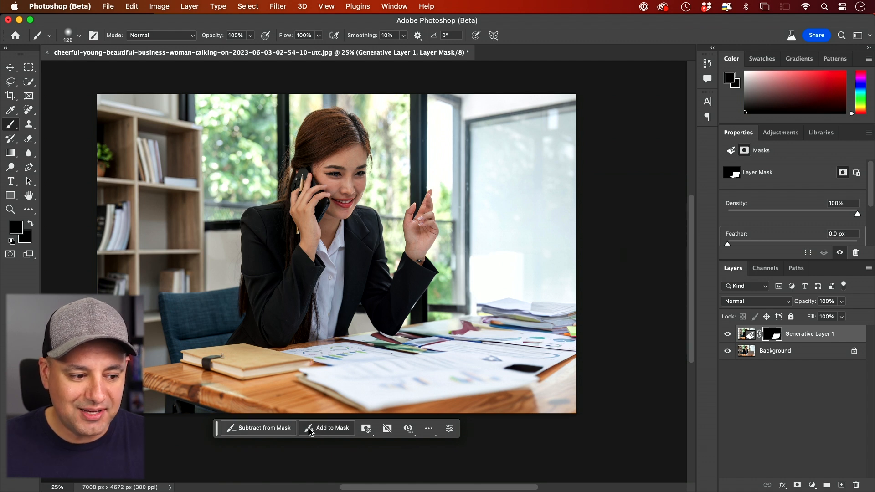
mouse_move(326, 428)
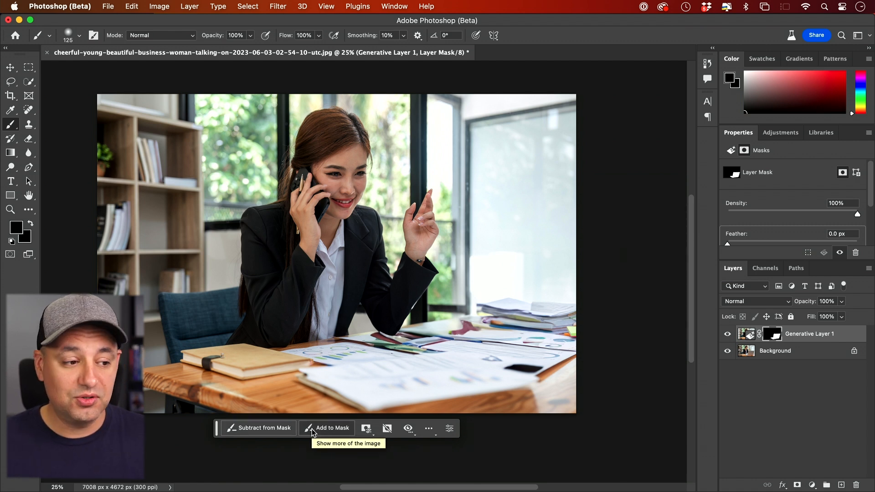
left_click(775, 351)
type("expa")
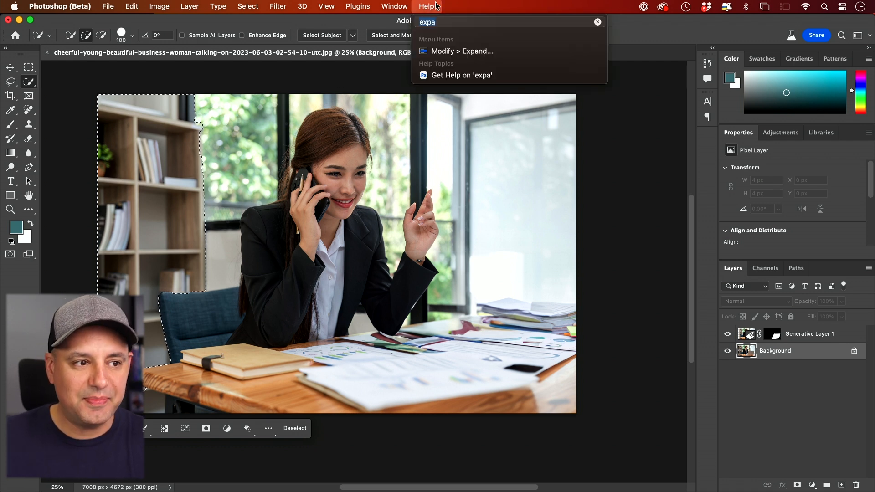
Step: Expand the bookshelf selection by 30 pixels with Select > Modify > Expand
left_click(463, 51)
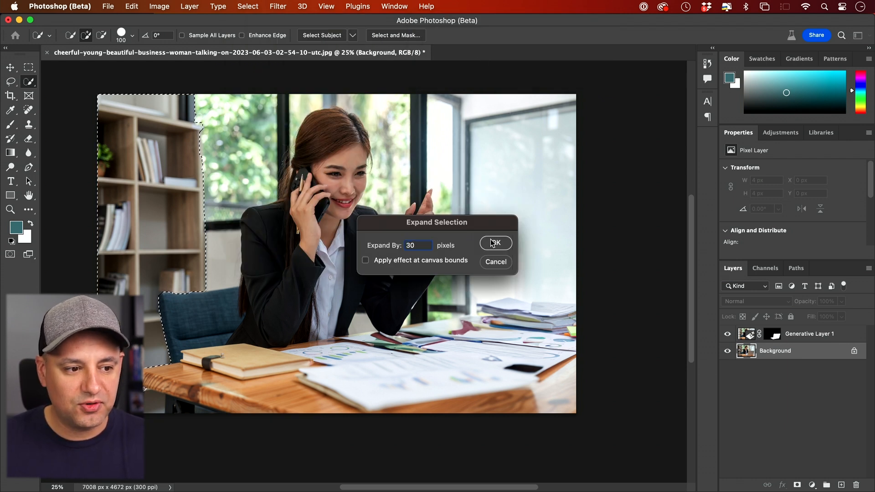
left_click(495, 243)
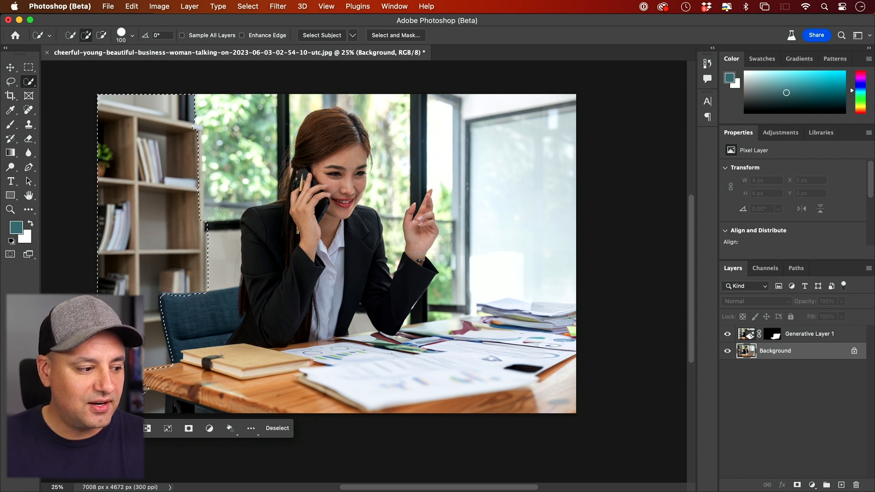
Step: Run Generative Fill on the bookshelf selection with a blank prompt
left_click(231, 428)
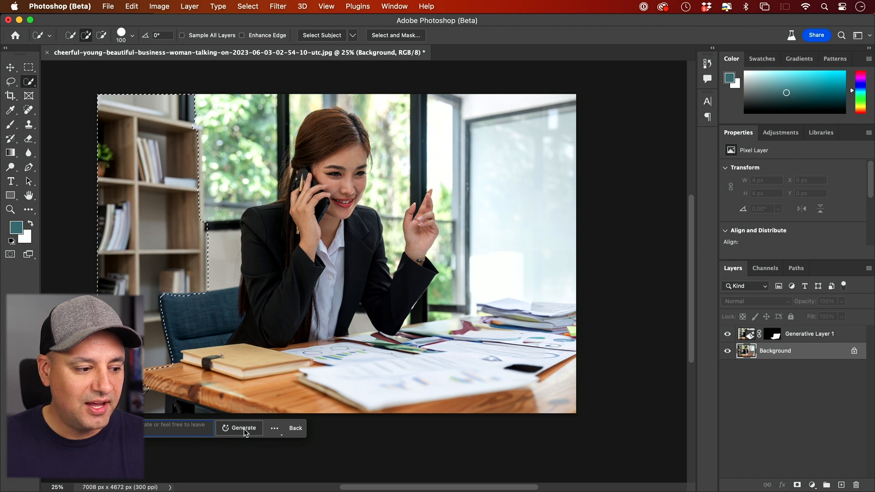
left_click(243, 428)
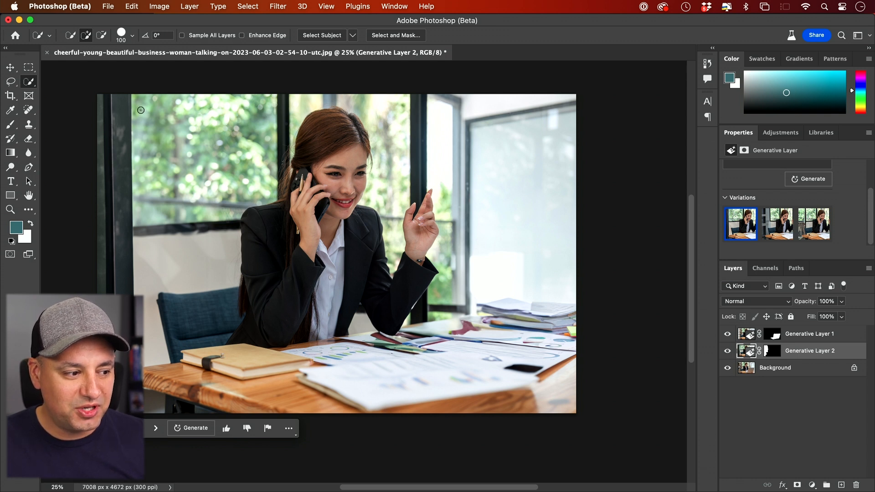
mouse_move(113, 132)
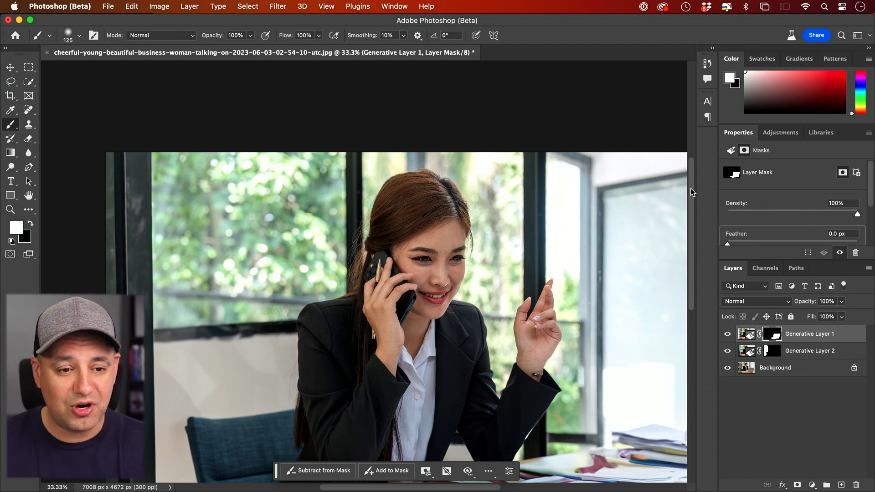
mouse_move(704, 191)
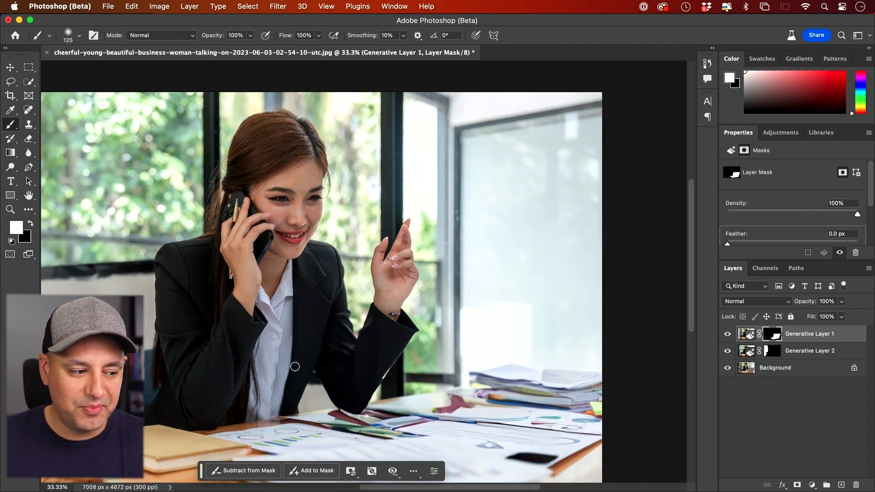
mouse_move(458, 420)
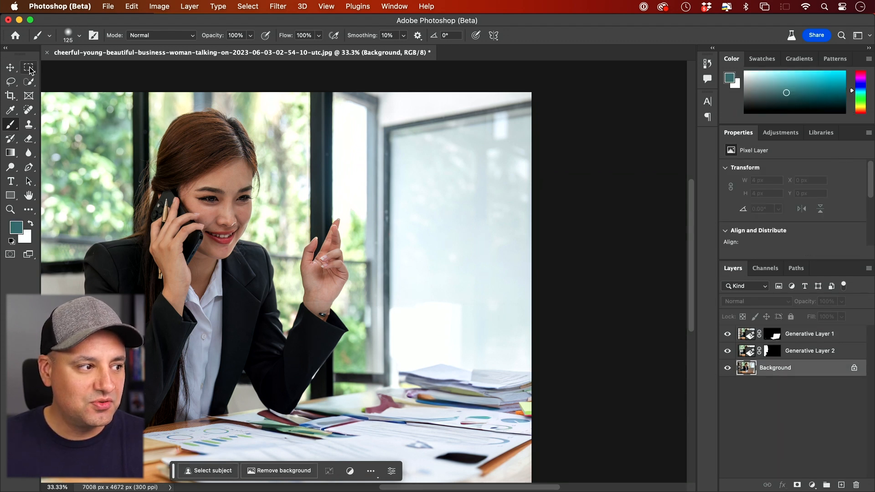
Step: Marquee a tall rectangle on the whiteboard and generate a 'calendar' fill inside it
left_click(28, 67)
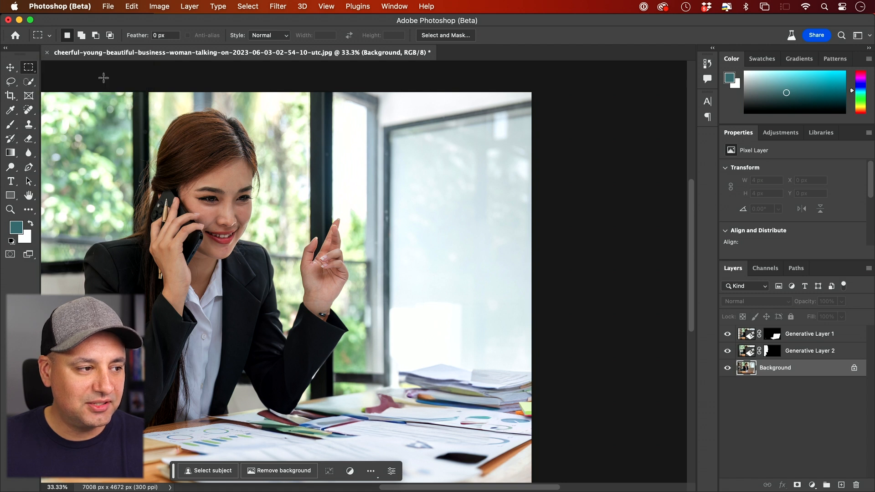
left_click_drag(408, 155, 510, 286)
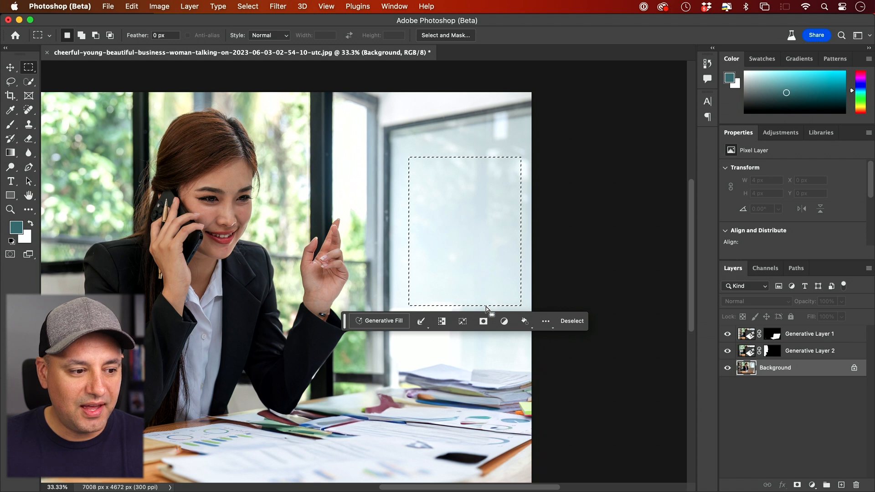
type("calendar")
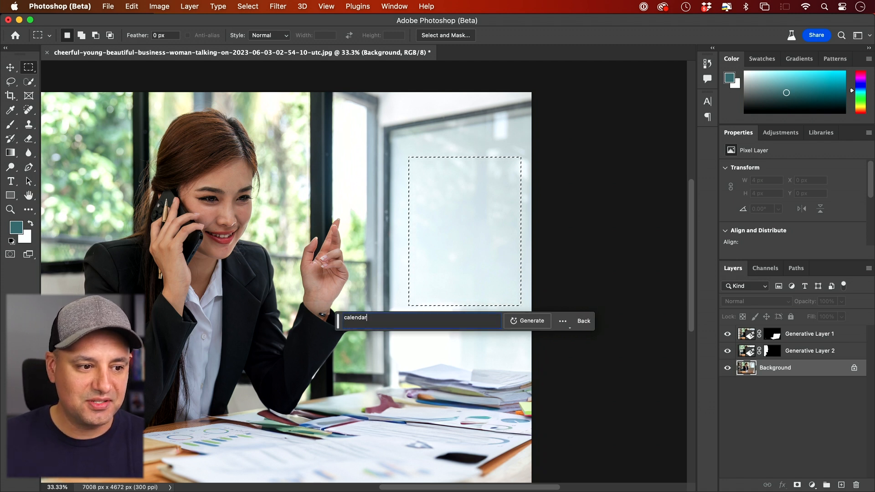
left_click(526, 321)
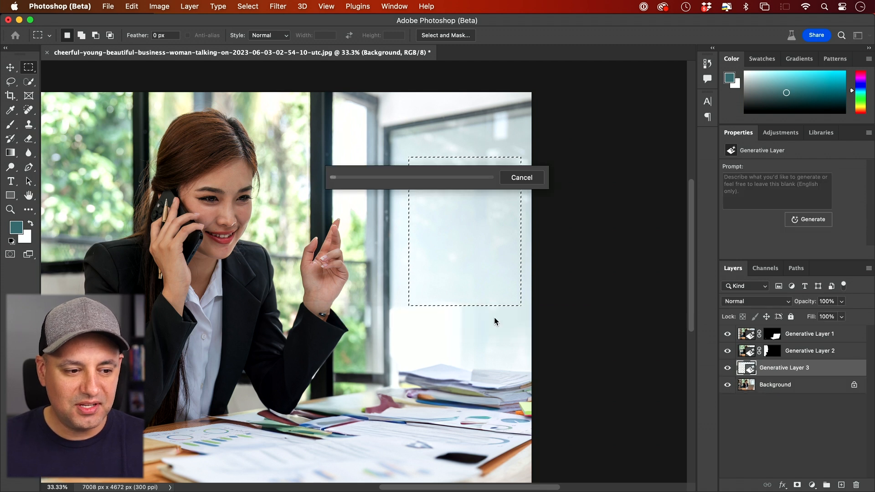
mouse_move(471, 321)
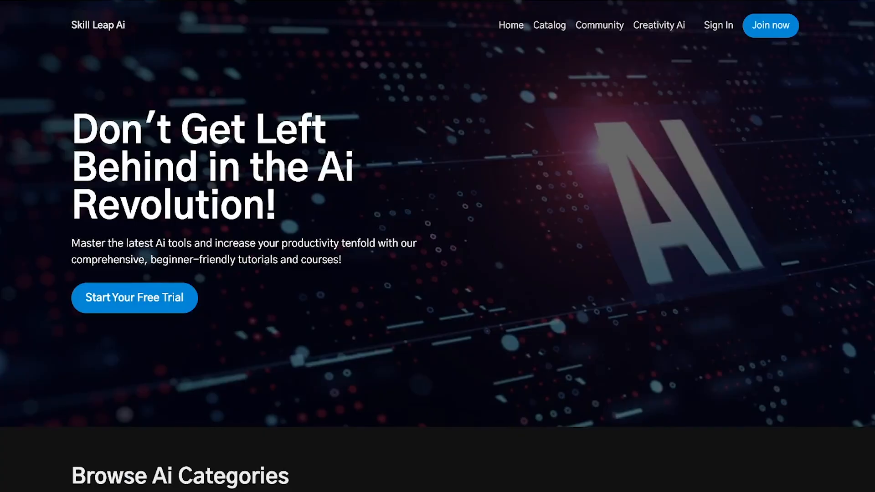
Step: Find The Ultimate Guide to Generative Ai in the Skill Leap AI catalog and browse its video lessons
scroll("down", 3)
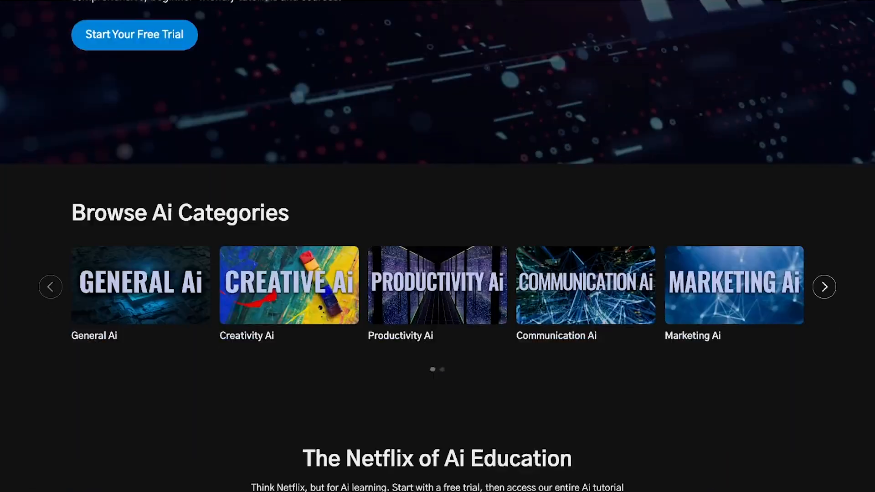
scroll("down", 3)
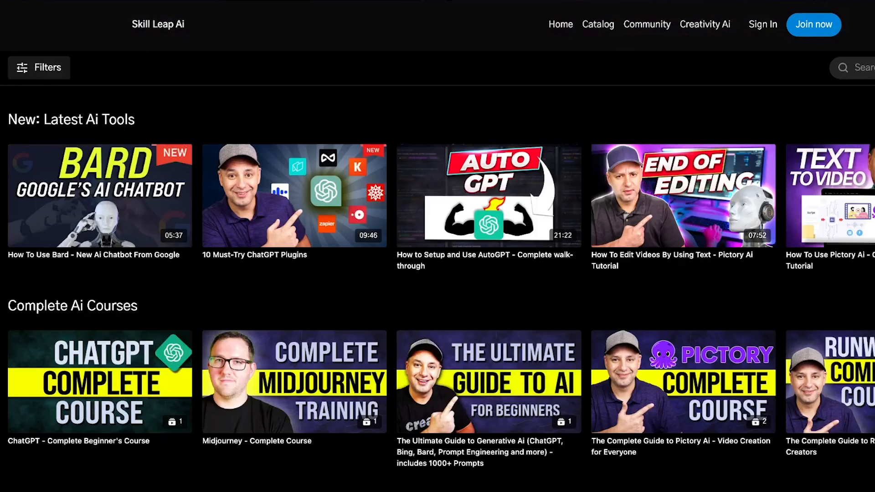
scroll("down", 3)
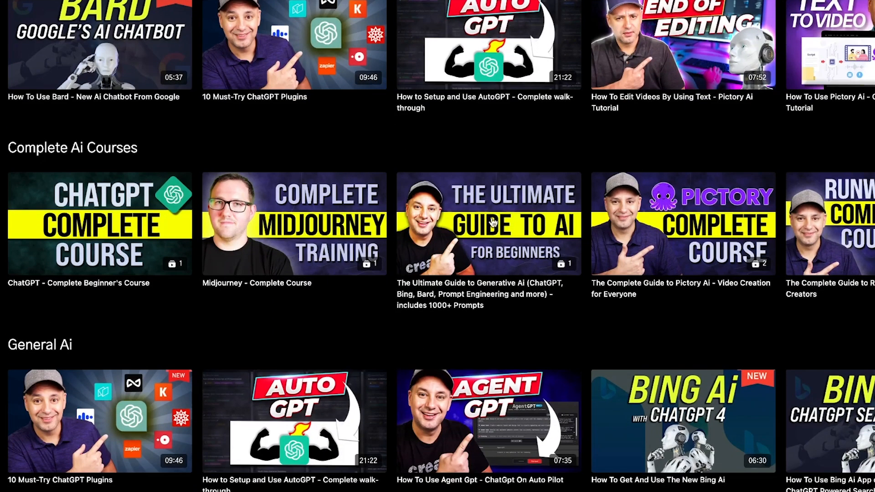
mouse_move(492, 222)
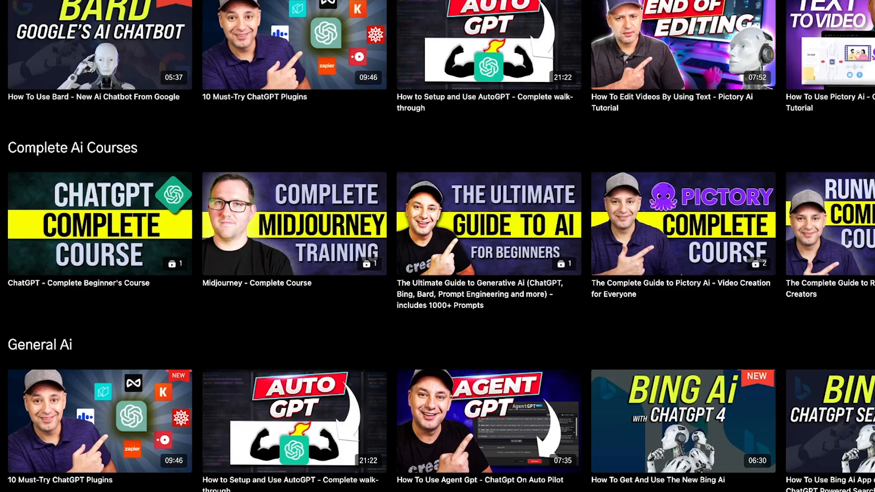
scroll("down", 3)
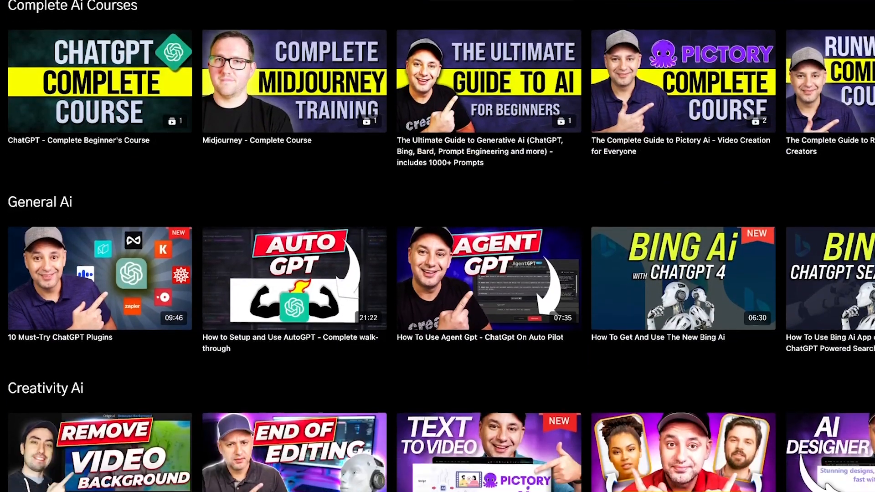
left_click(487, 82)
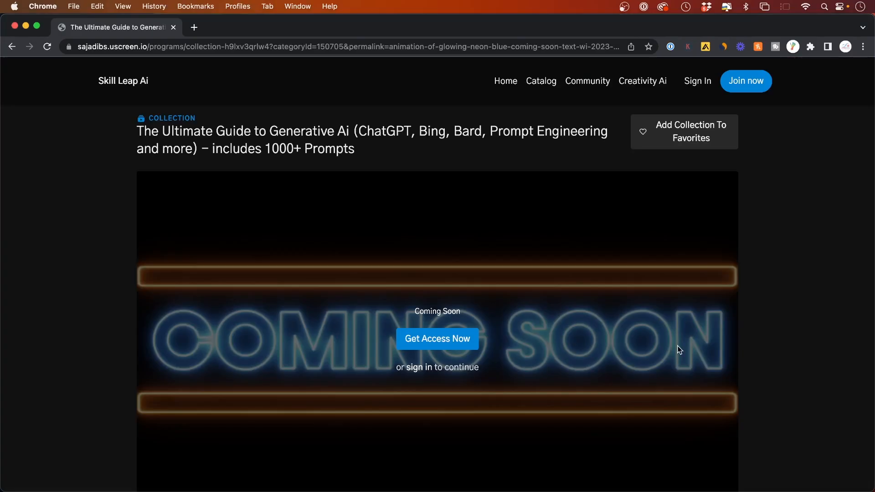
scroll("down", 3)
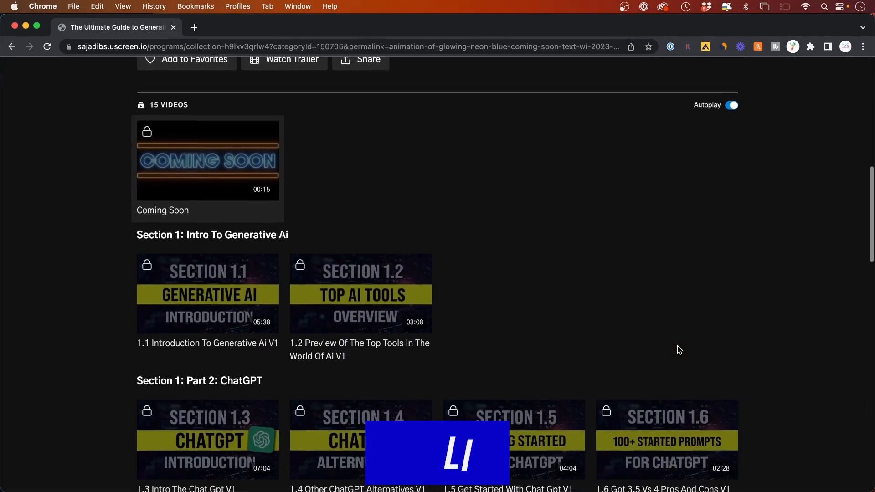
scroll("down", 3)
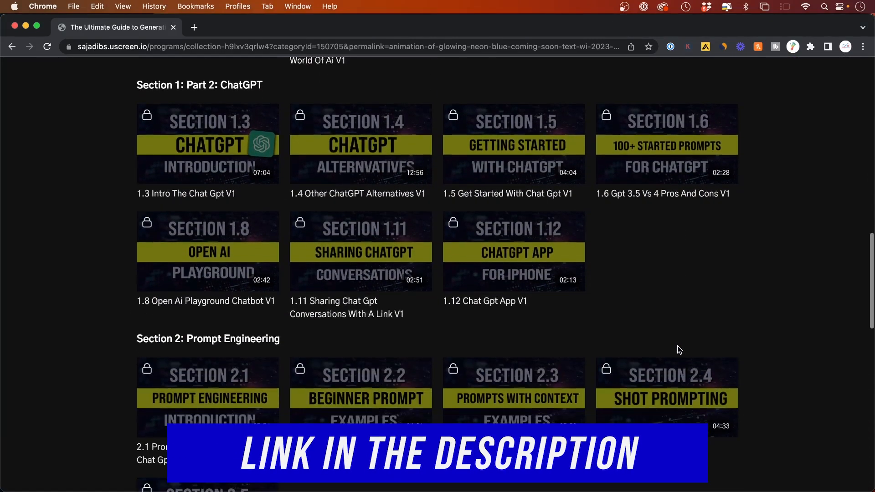